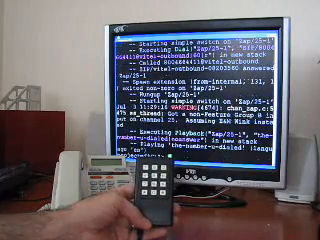
scroll("down", 3)
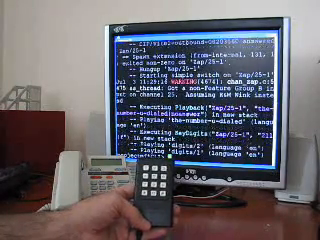